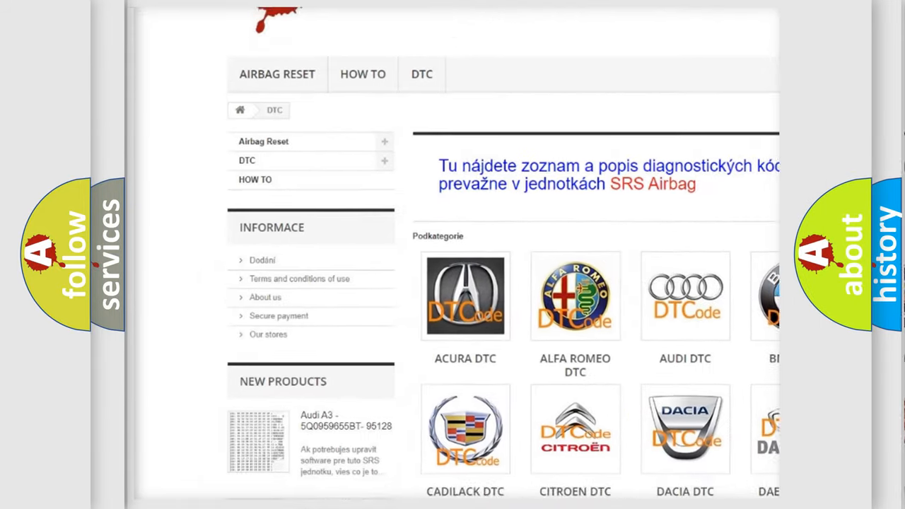
scroll("down", 3)
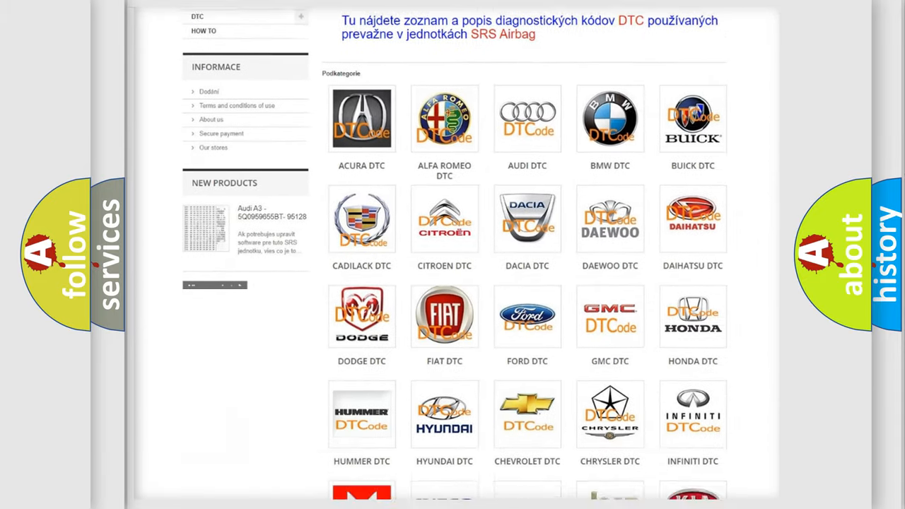
scroll("down", 3)
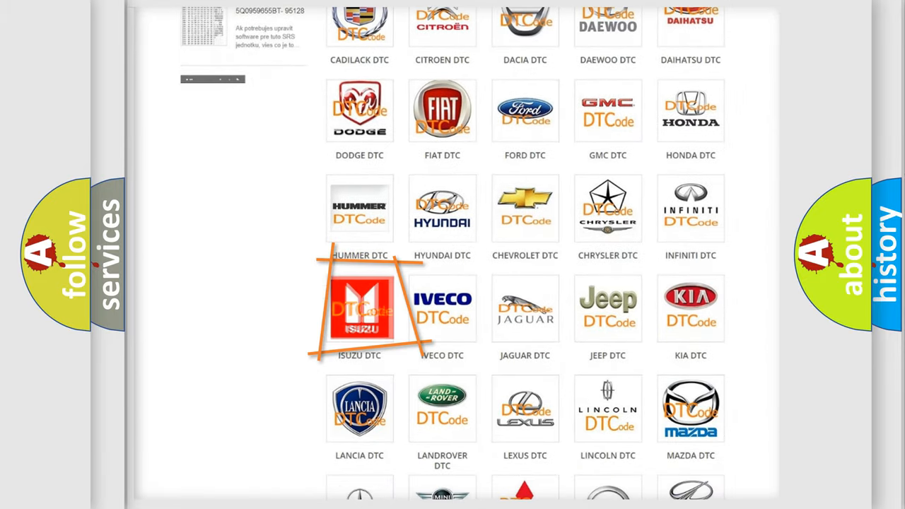